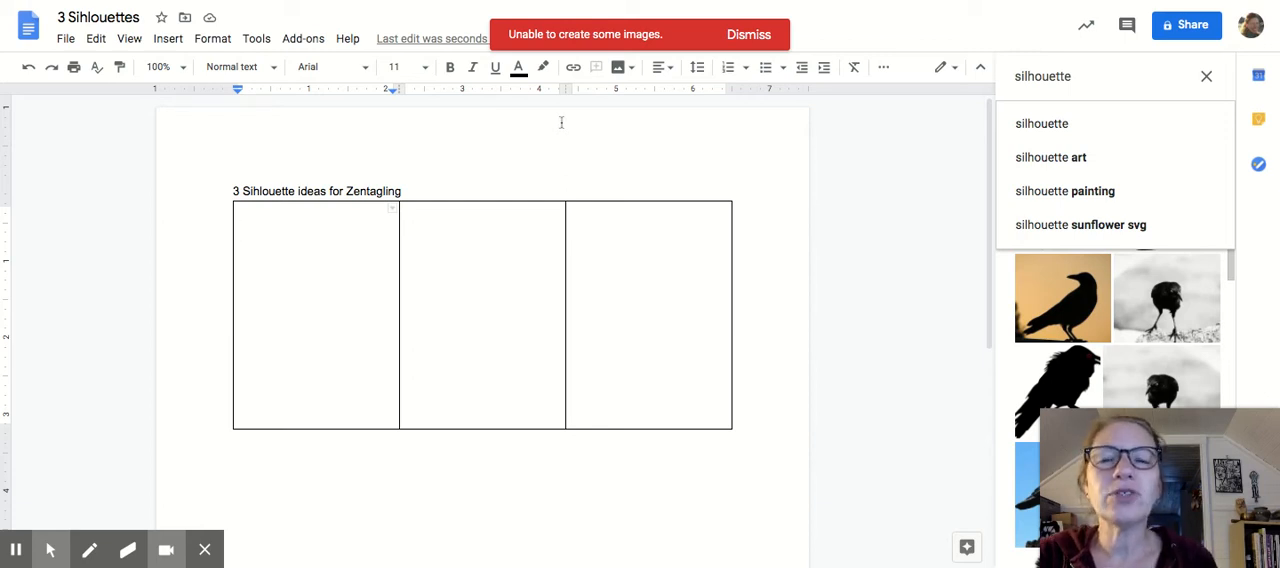
Step: With the cursor in the first cell, browse the 'silhouette crow' image results in Explore
click(238, 228)
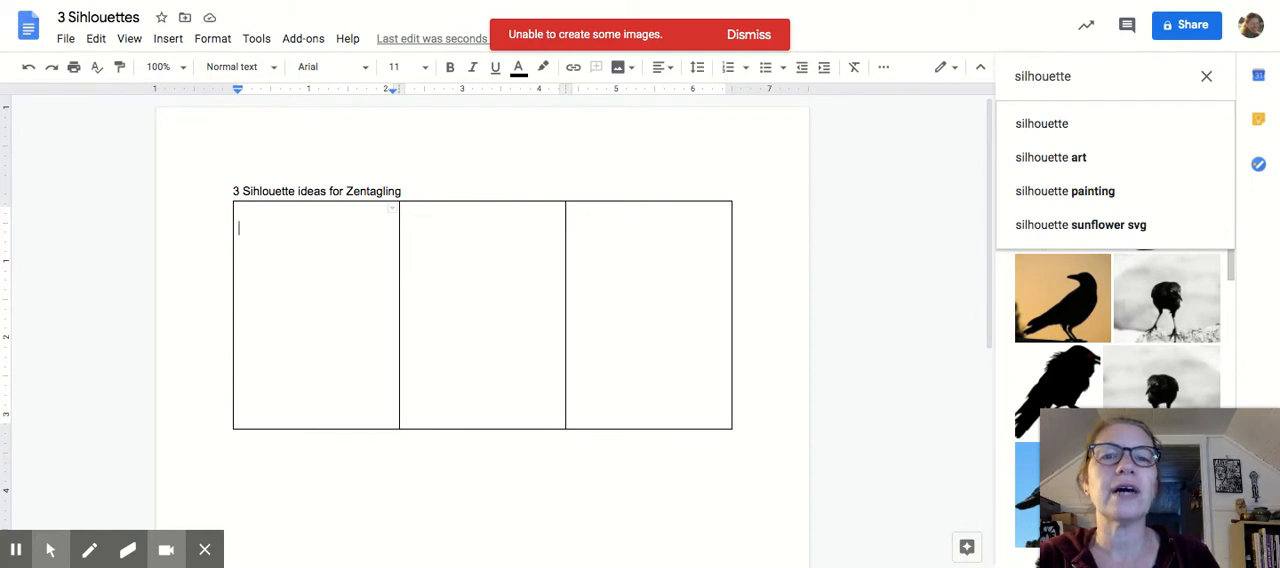
mouse_move(910, 168)
text( crow)
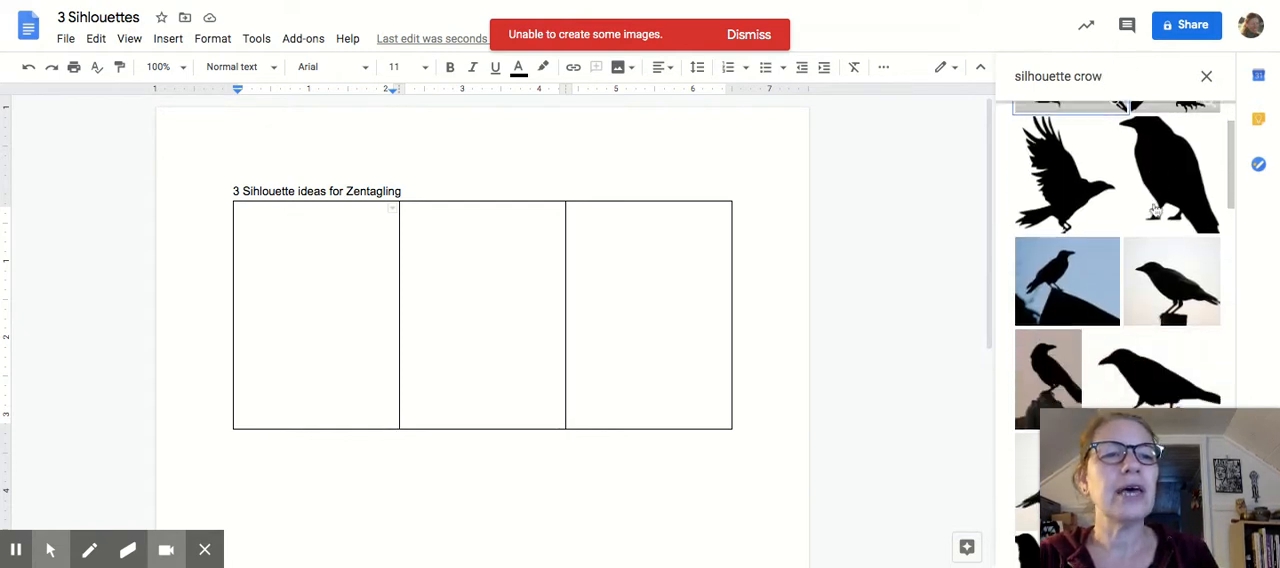
scroll(down, 3)
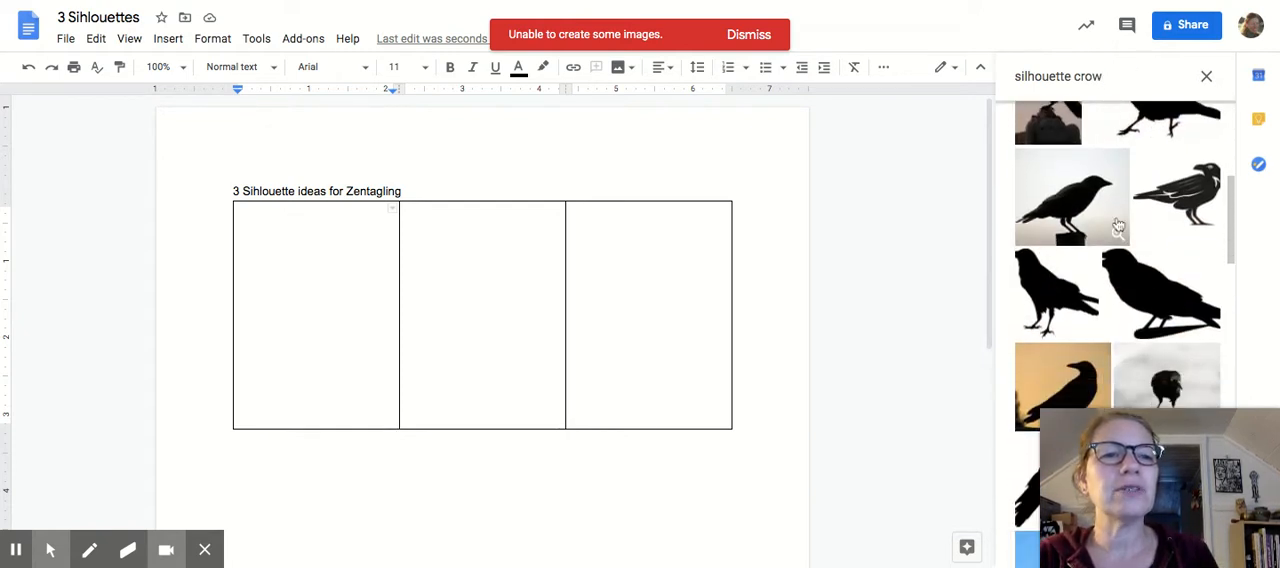
scroll(down, 3)
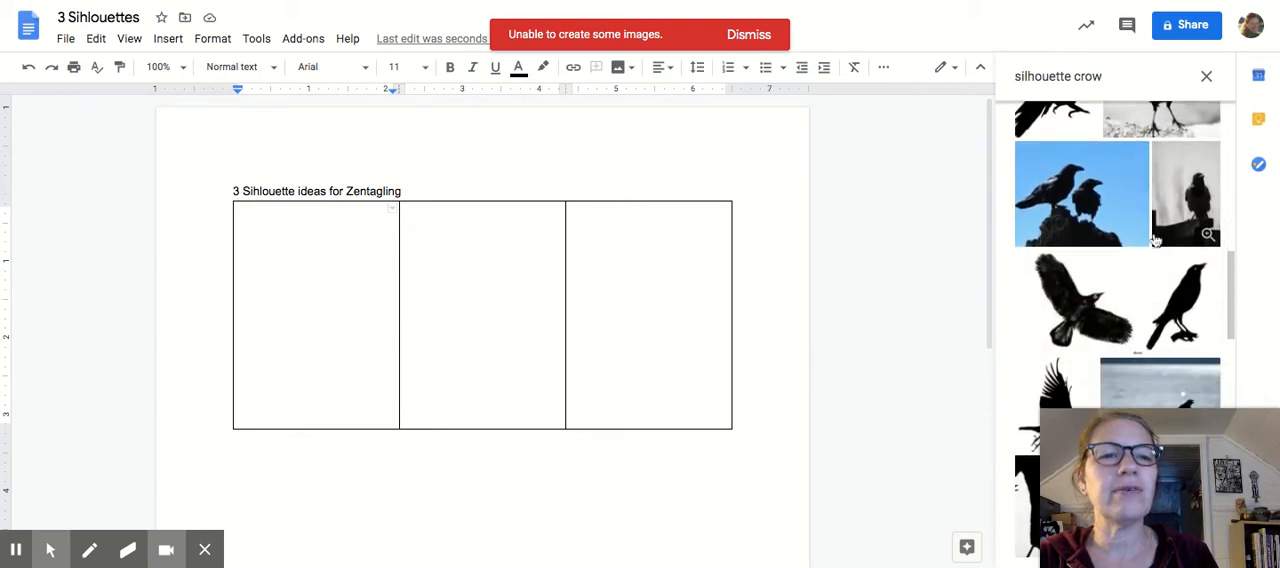
scroll(down, 3)
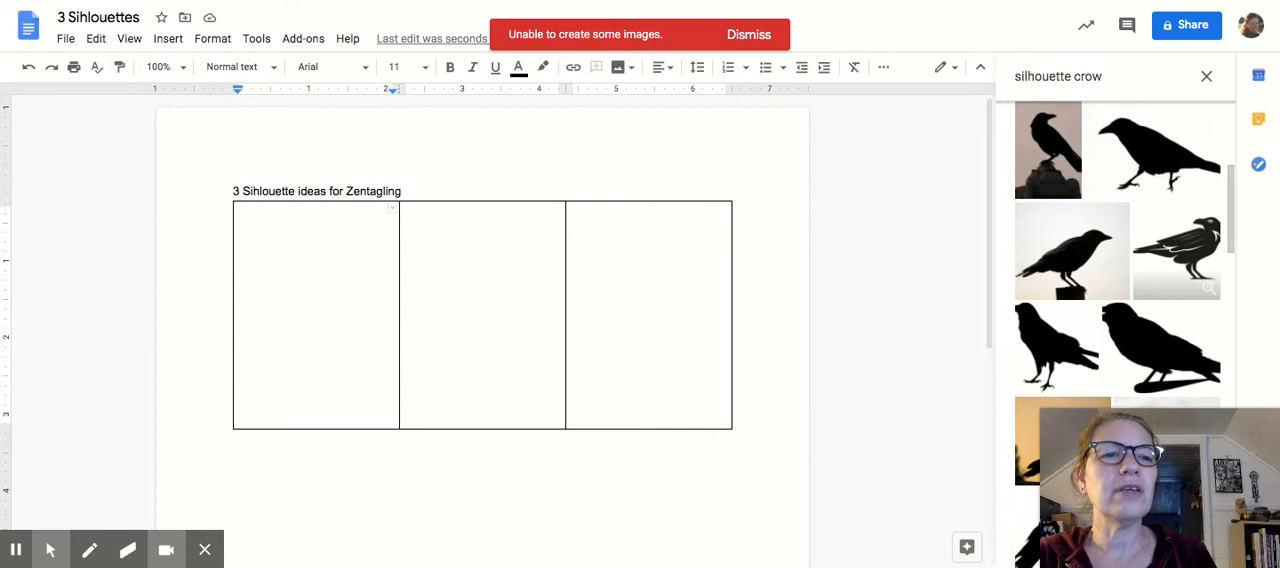
scroll(down, 3)
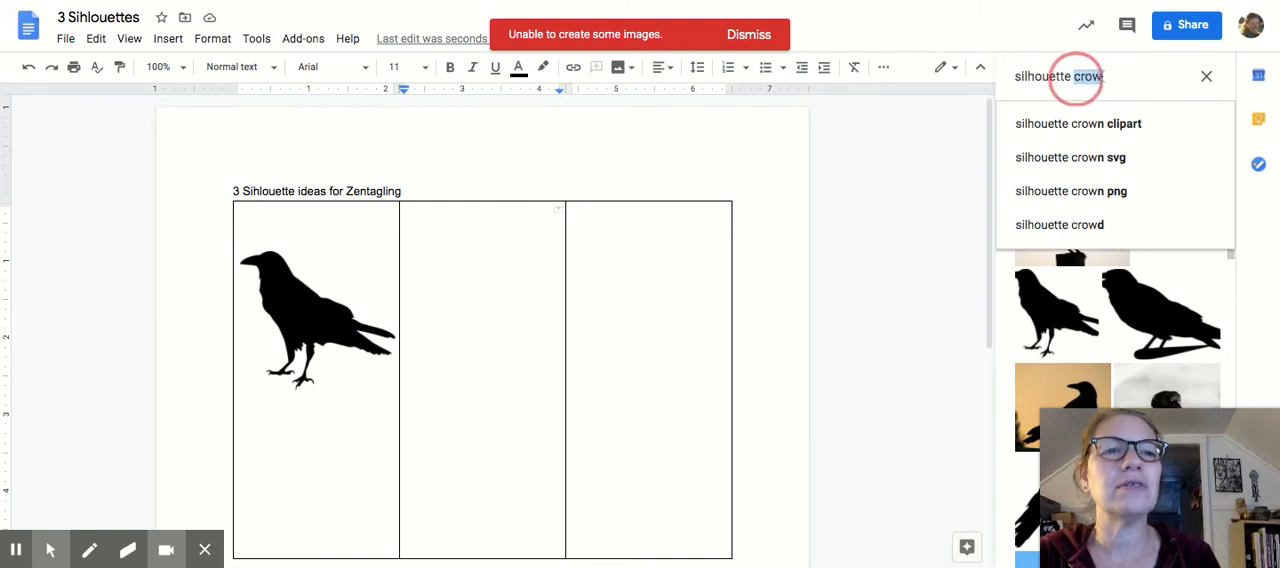
Step: Search Explore for 'silhouette unicorn' and insert the rearing unicorn into the second cell
text(silhouette unicorn)
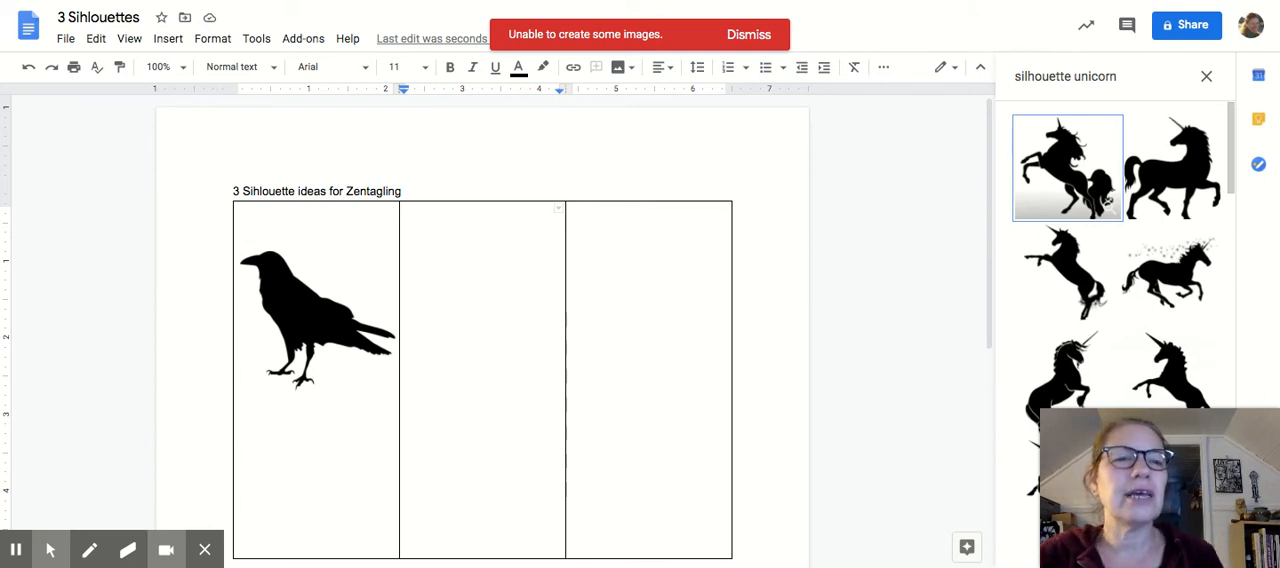
scroll(down, 3)
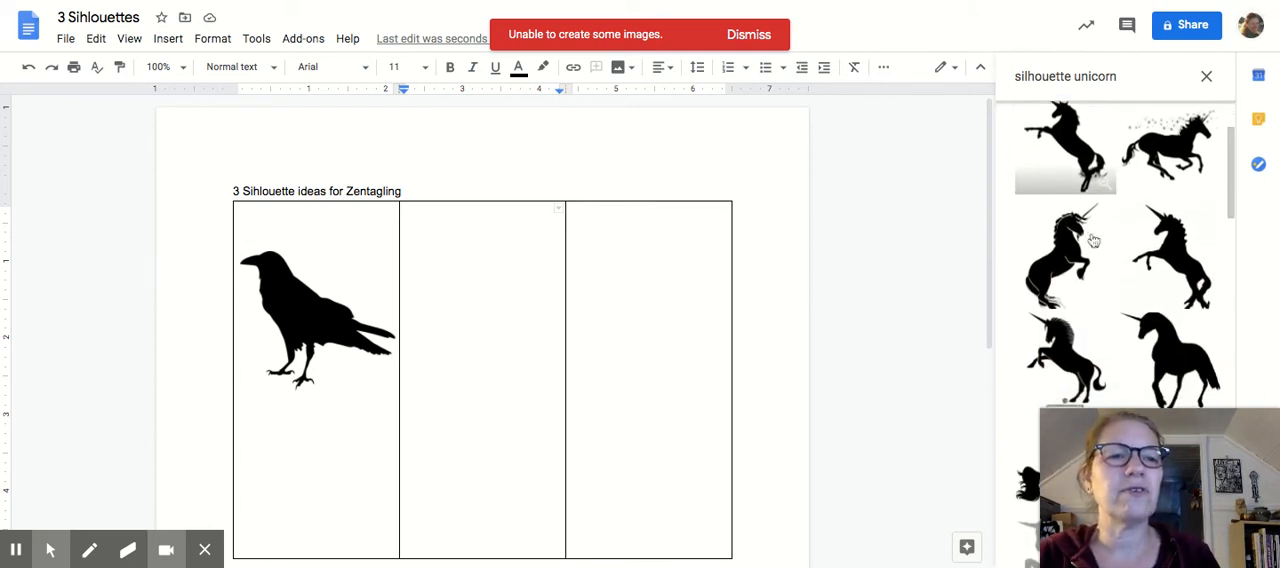
scroll(down, 3)
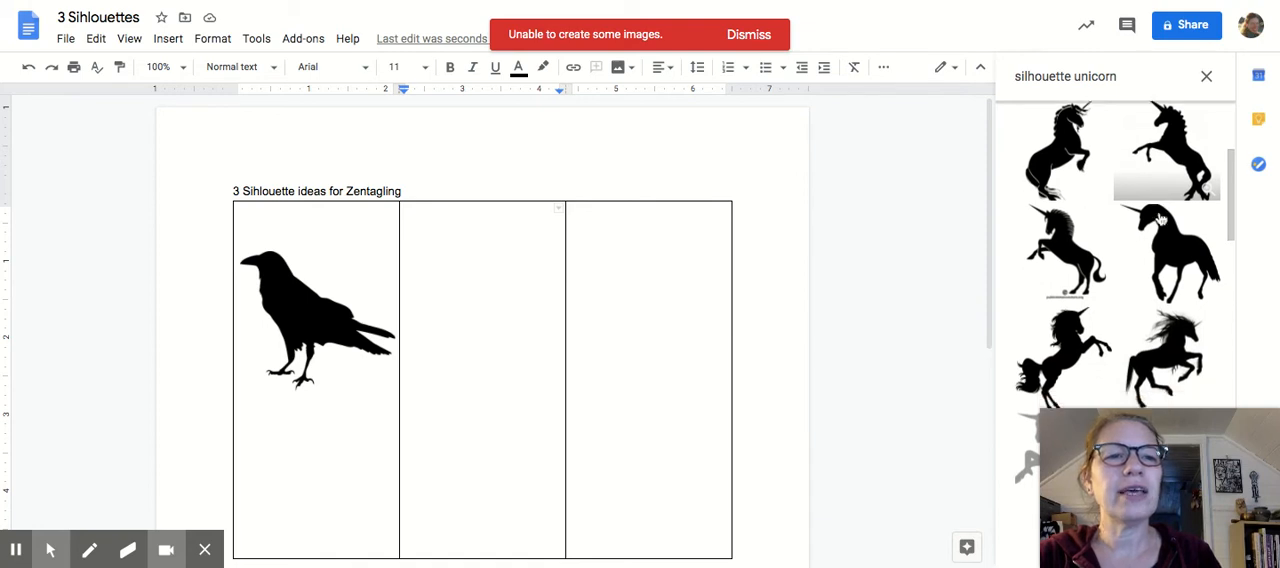
scroll(down, 3)
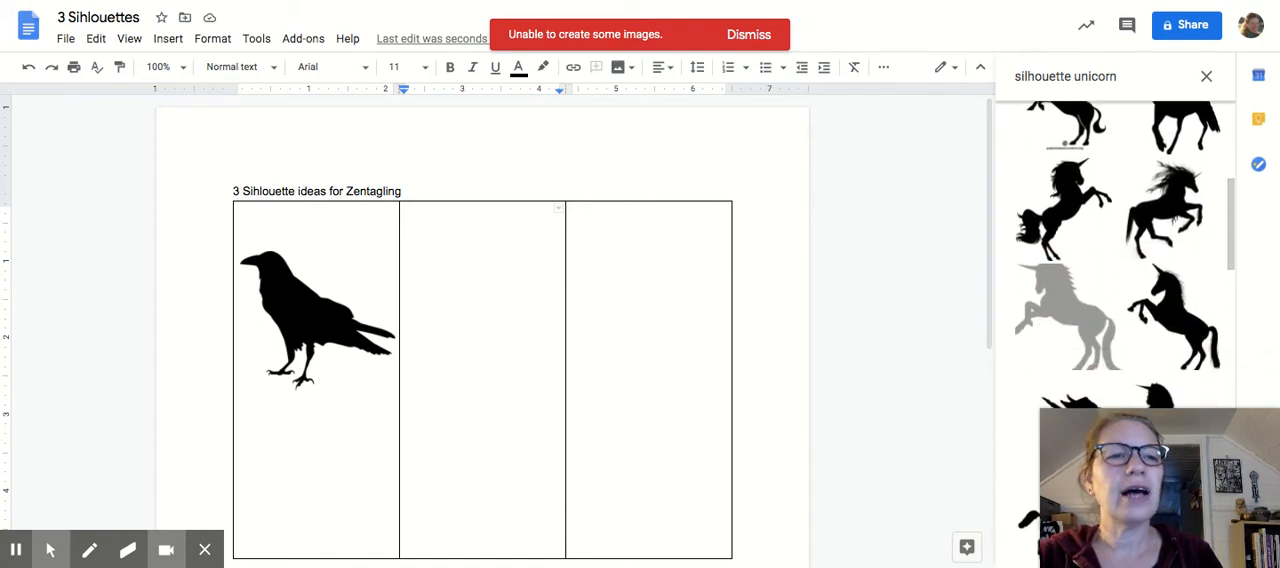
scroll(down, 3)
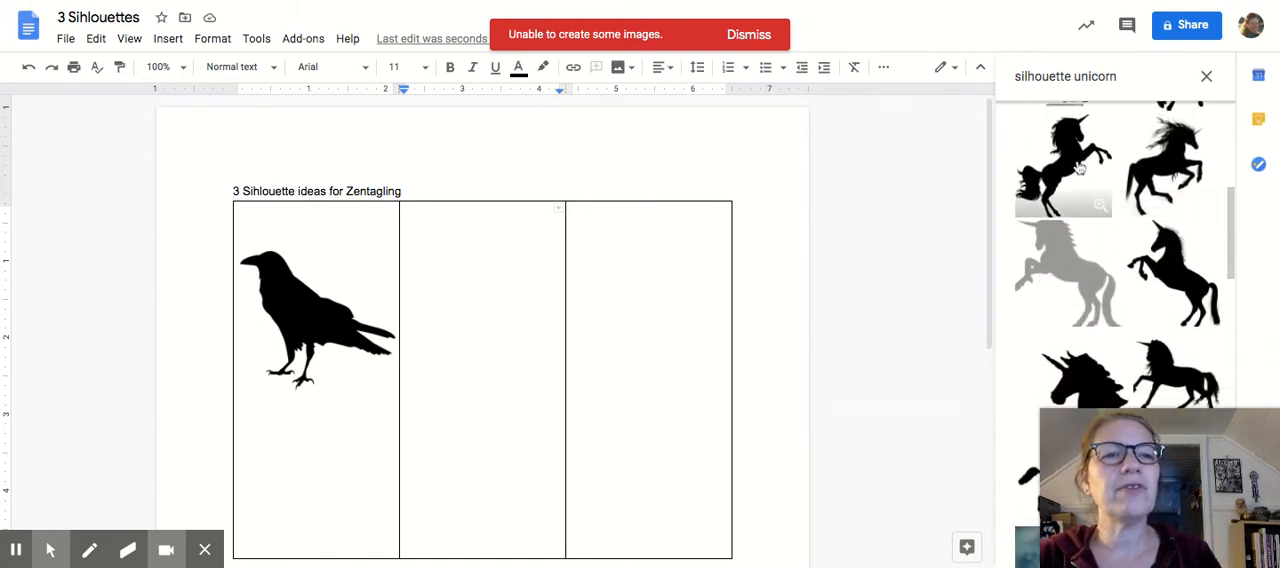
click(1064, 164)
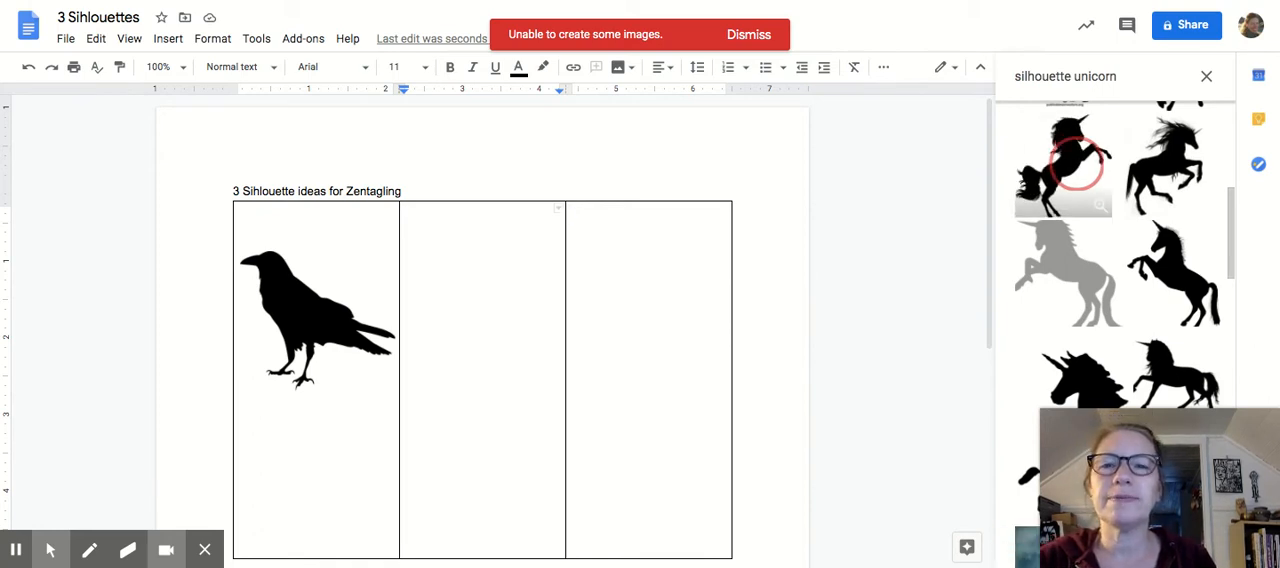
click(1064, 164)
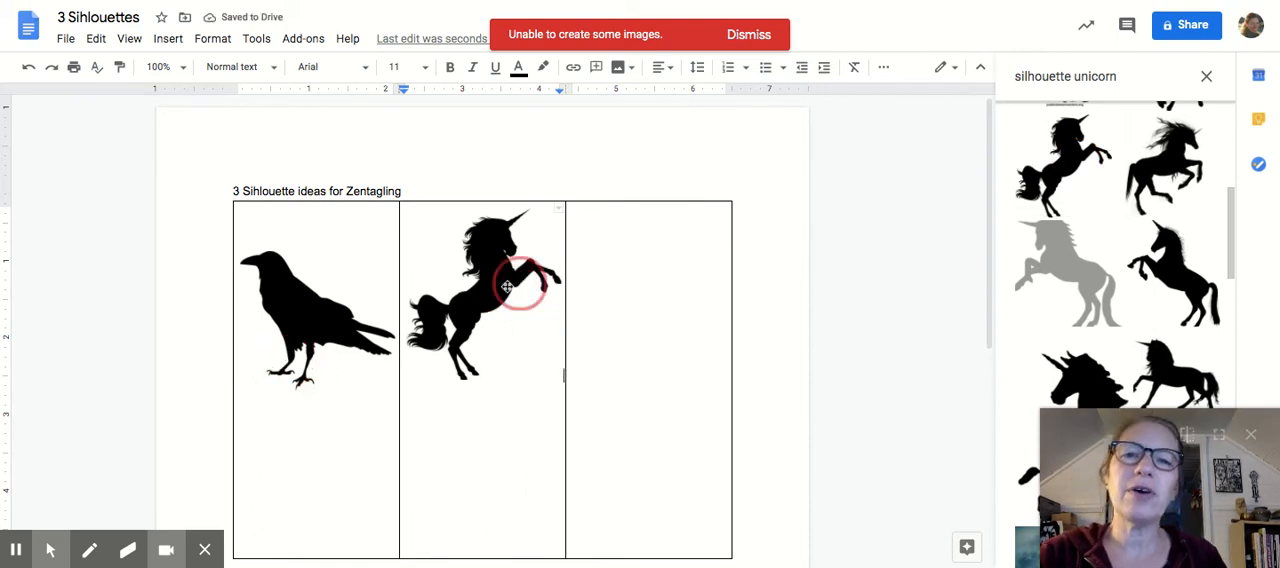
Step: From the third cell, search Explore for 'silhouette bear' and browse to a standing bear silhouette
click(504, 288)
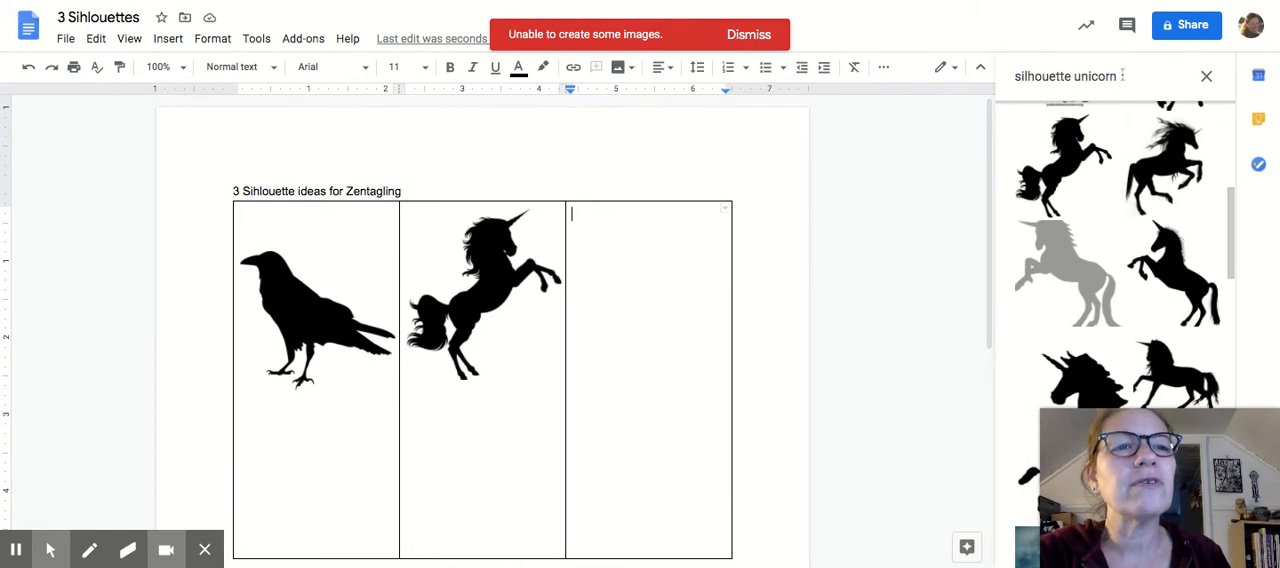
click(1068, 76)
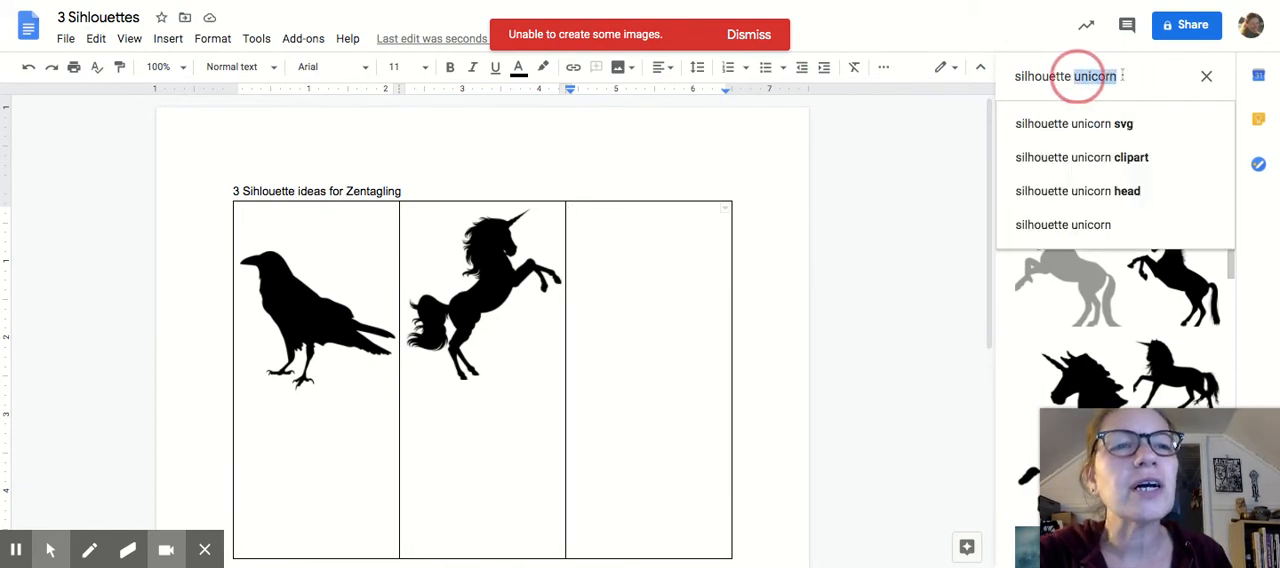
text(silhouette bea)
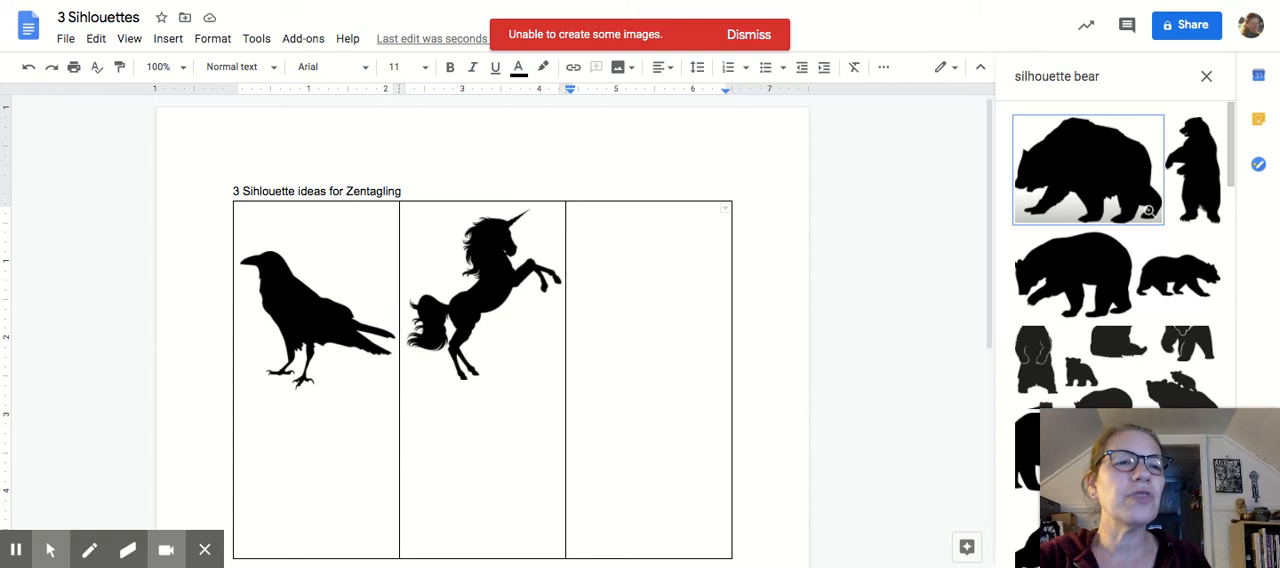
scroll(down, 3)
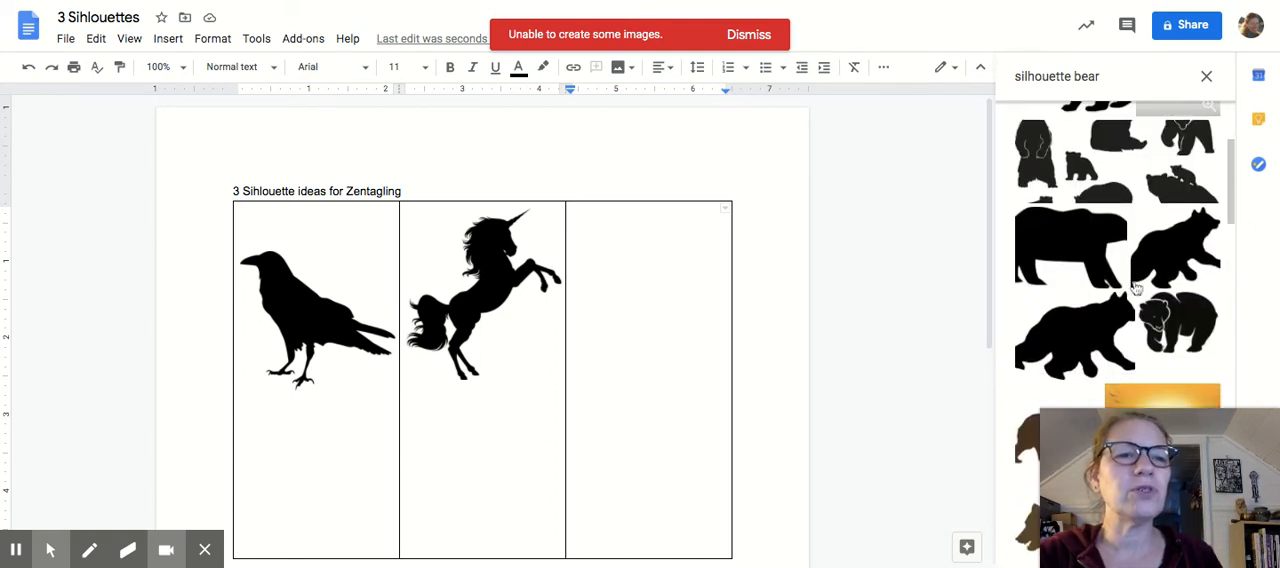
scroll(down, 3)
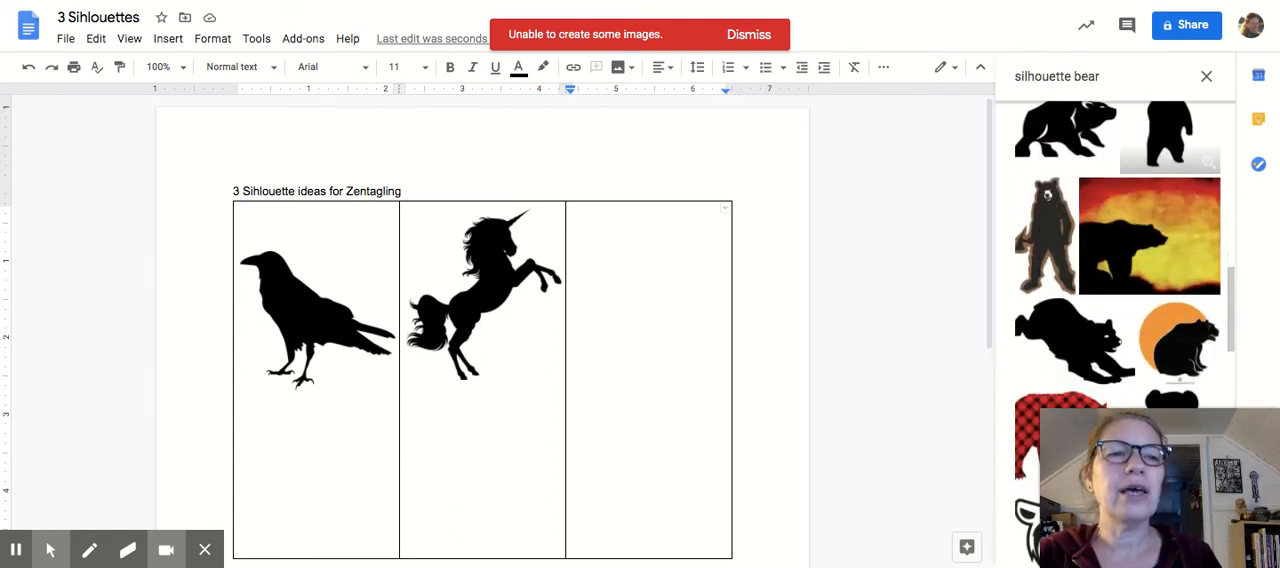
scroll(down, 3)
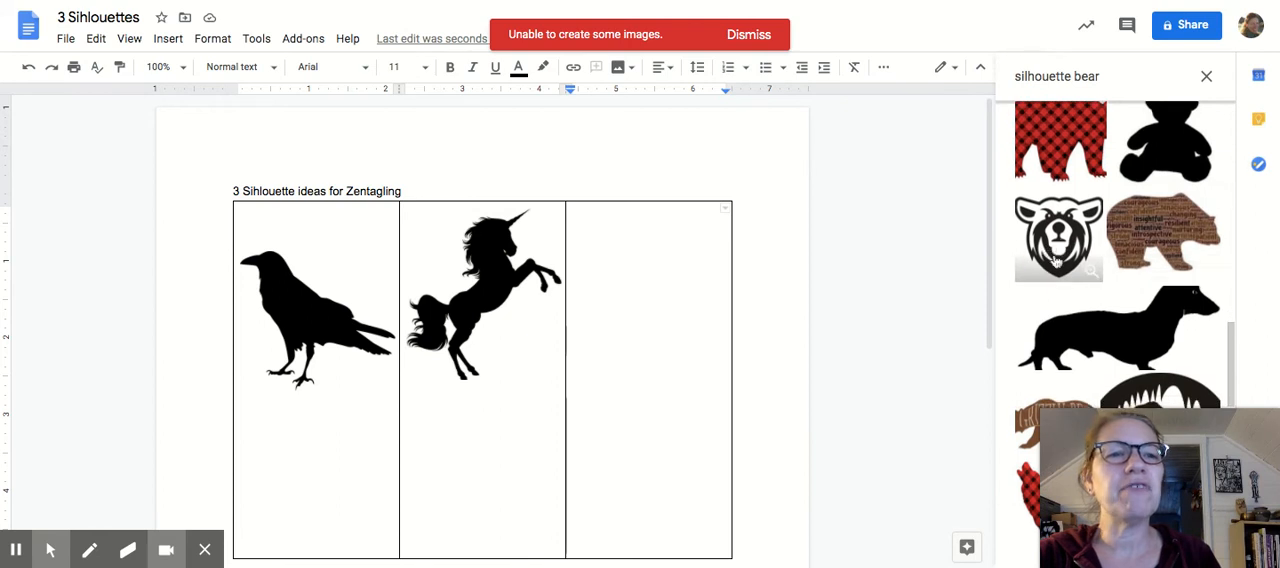
scroll(down, 3)
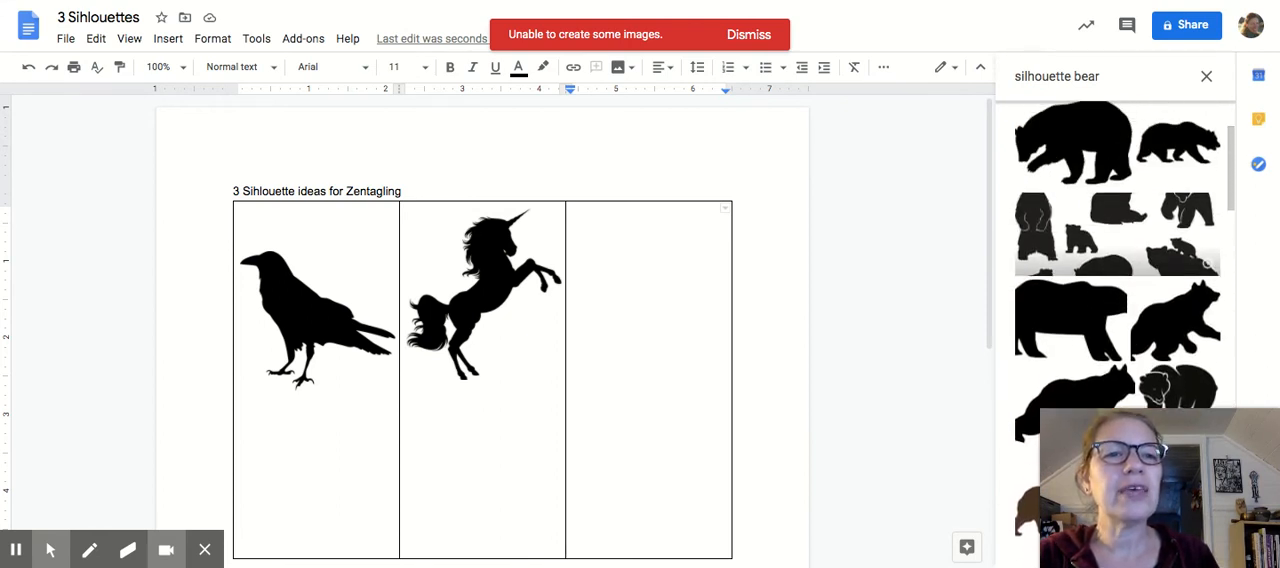
scroll(down, 3)
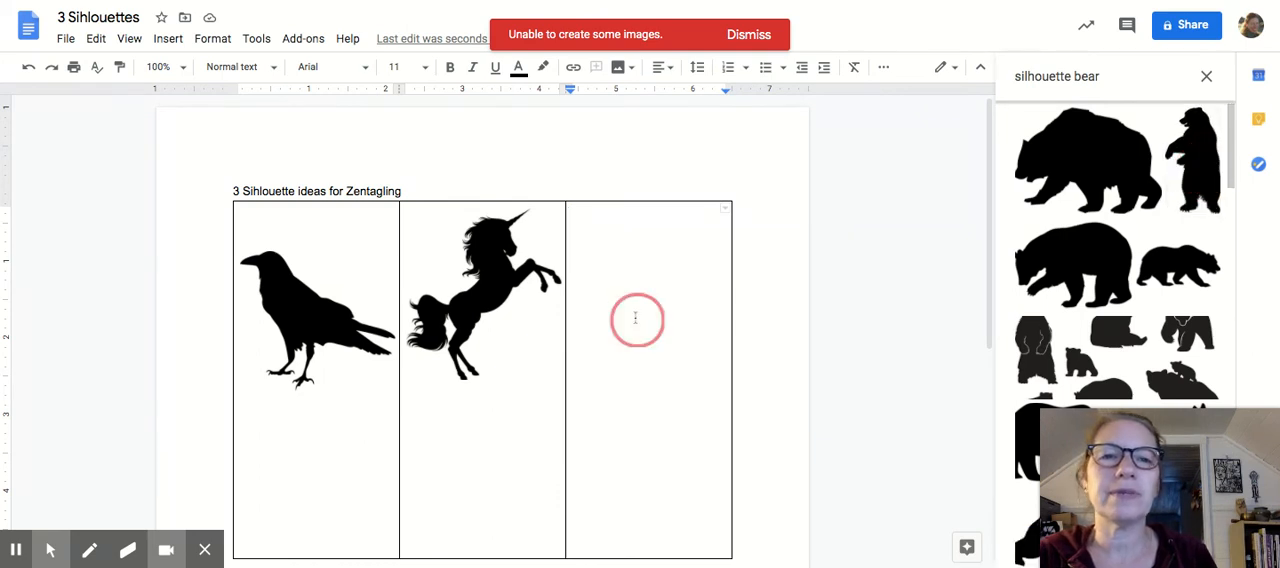
click(1084, 156)
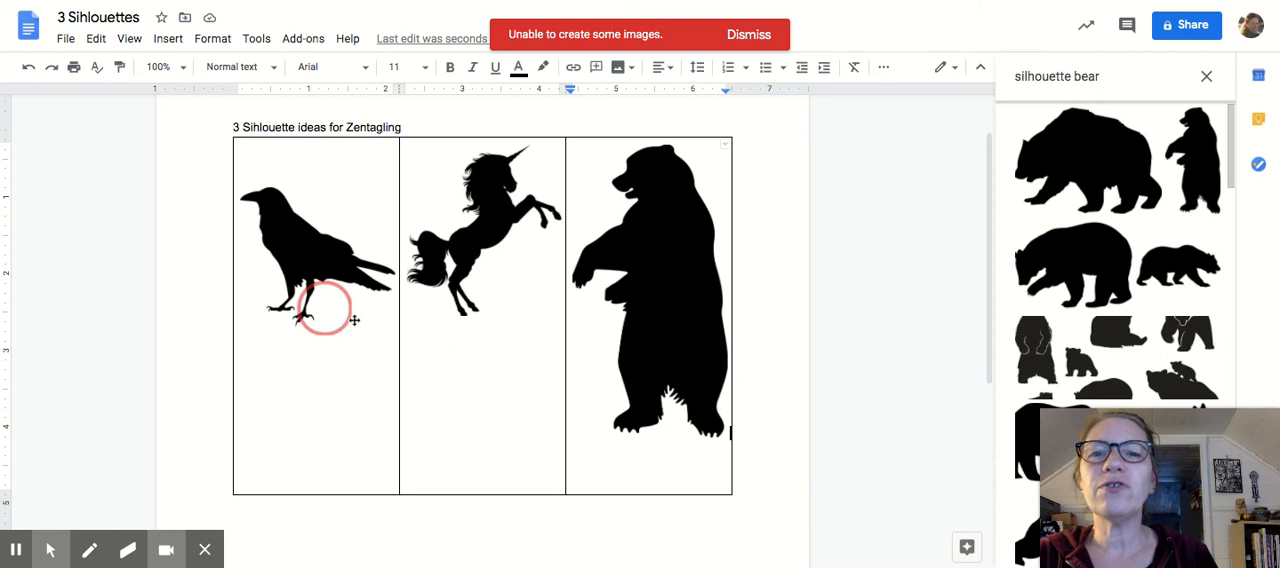
mouse_move(652, 262)
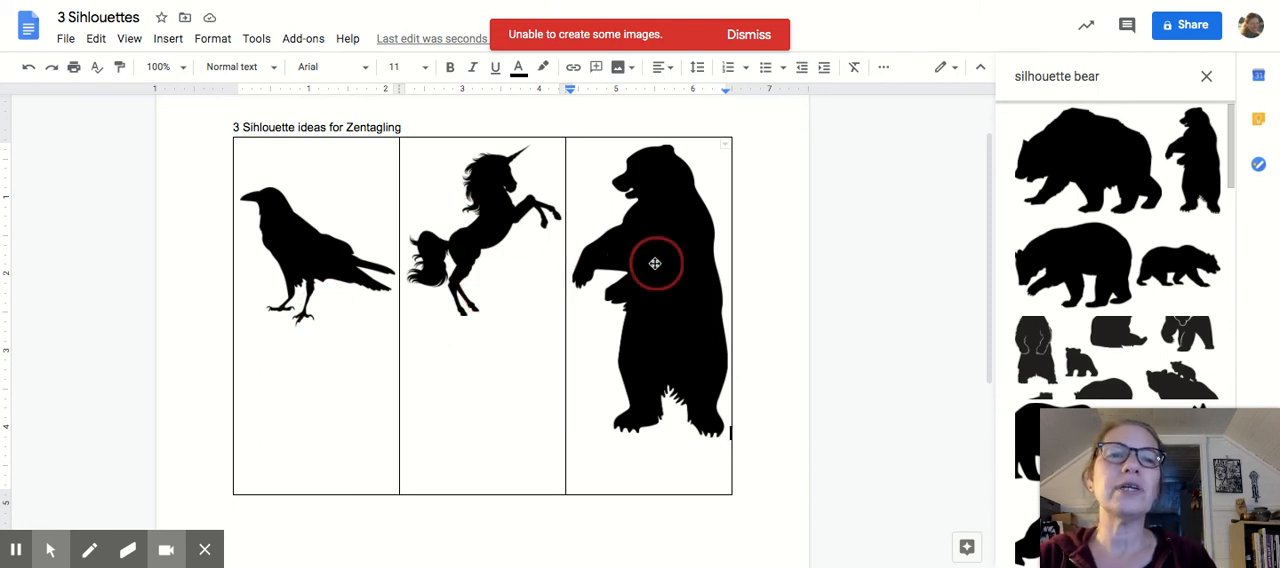
mouse_move(784, 194)
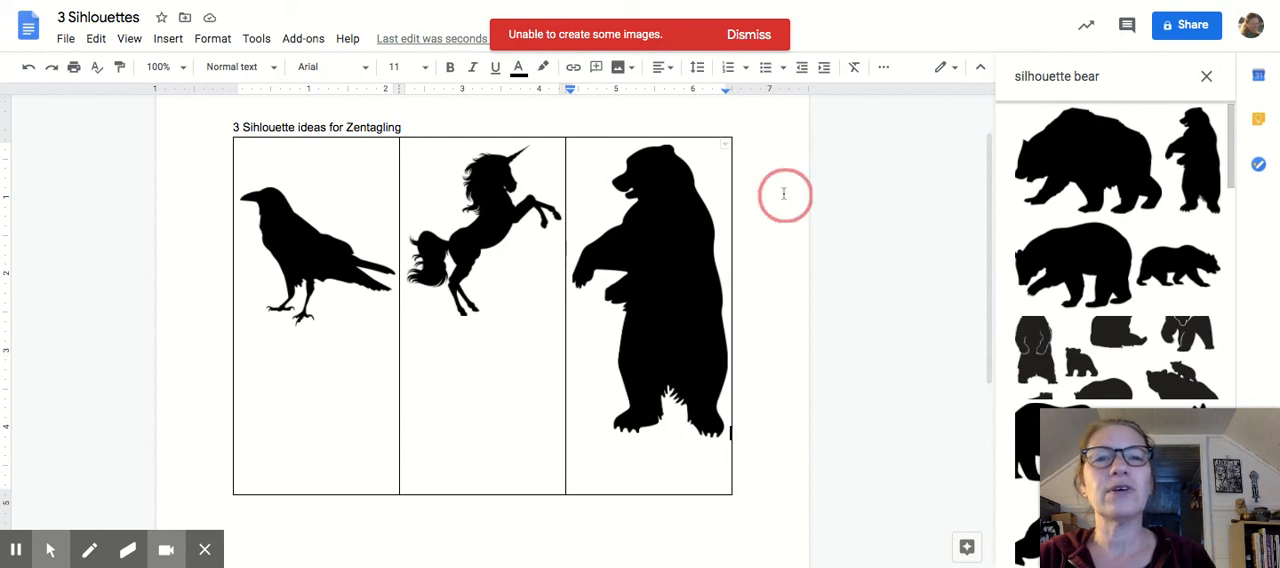
mouse_move(1116, 54)
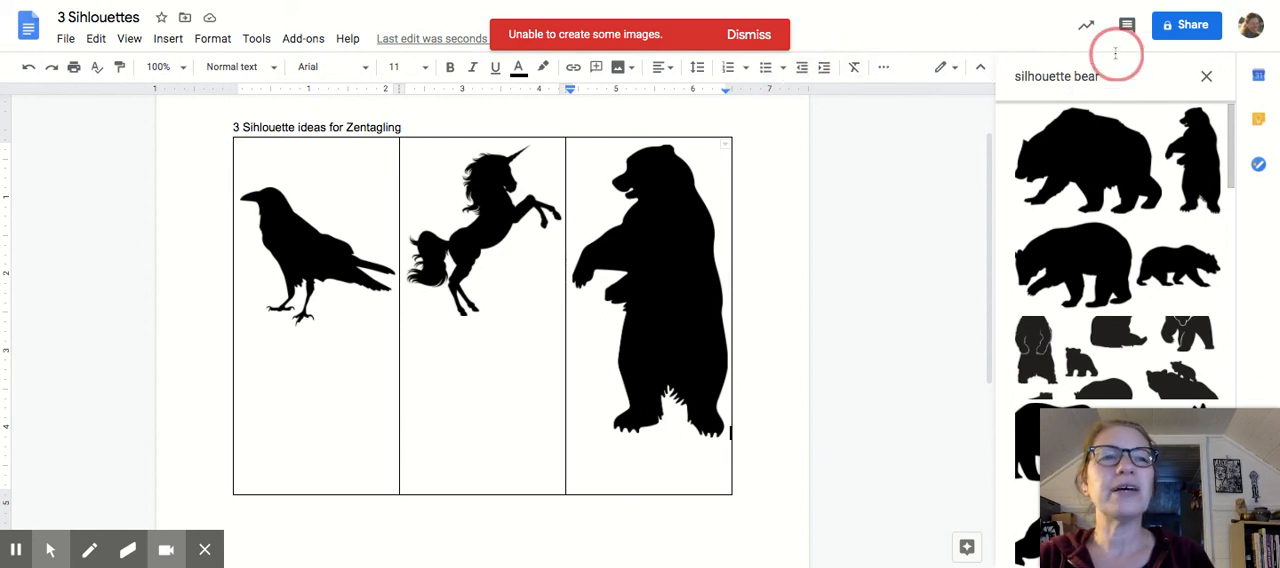